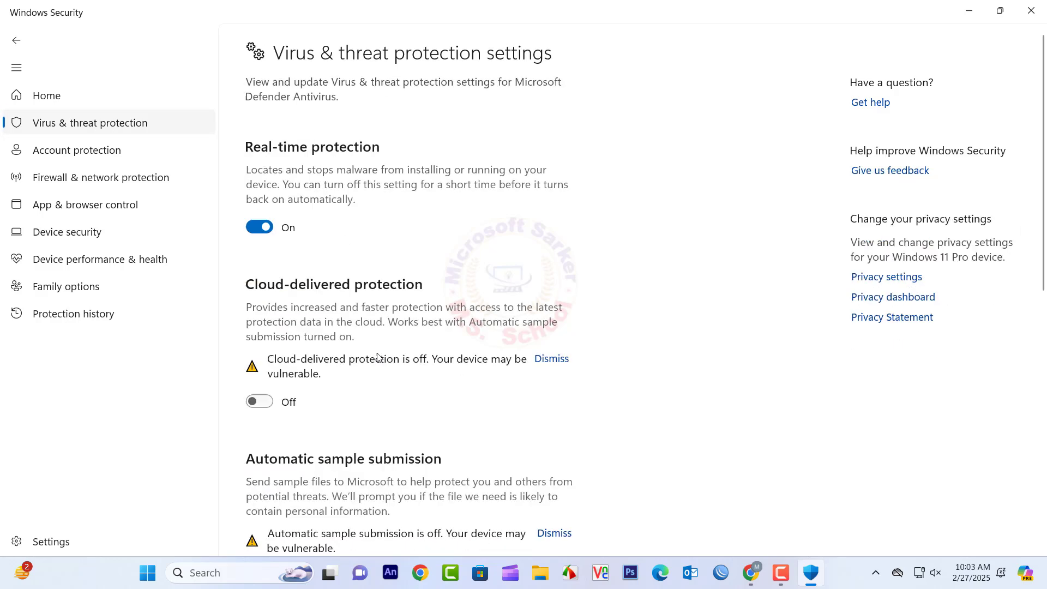
mouse_move(379, 272)
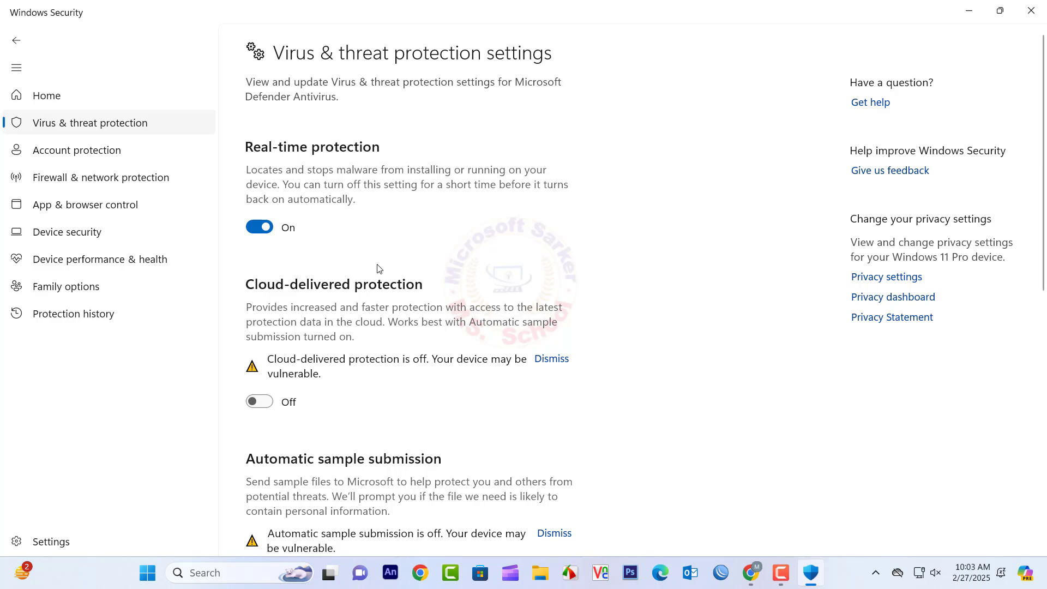
mouse_move(371, 255)
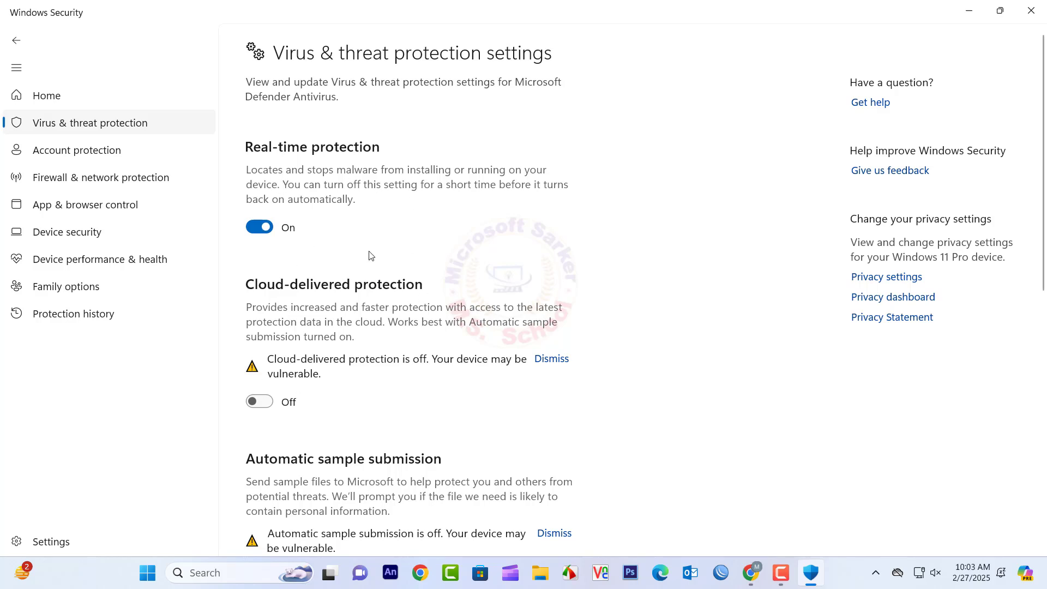
mouse_move(372, 302)
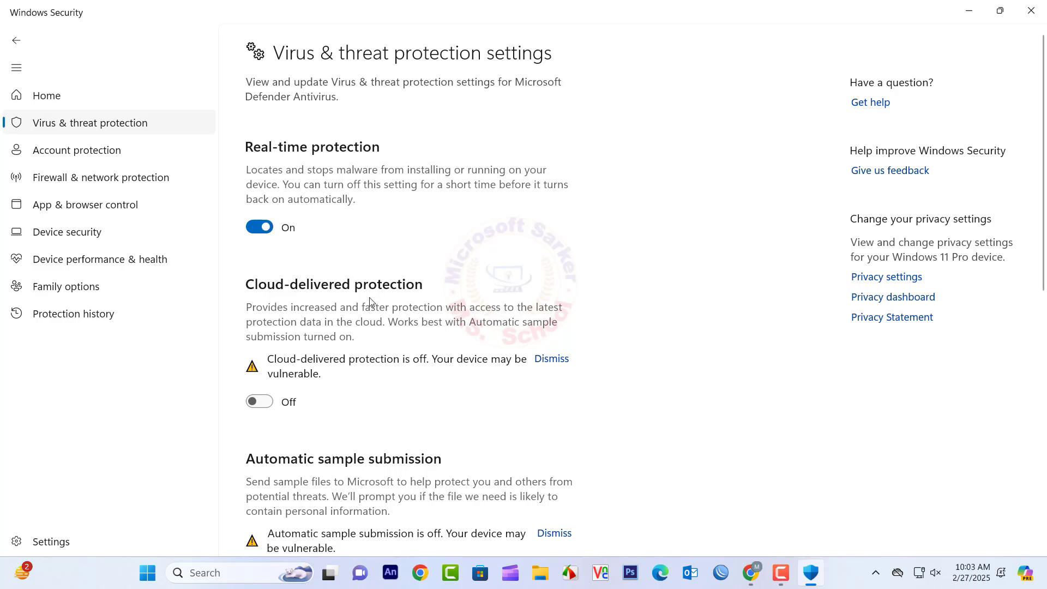
mouse_move(938, 31)
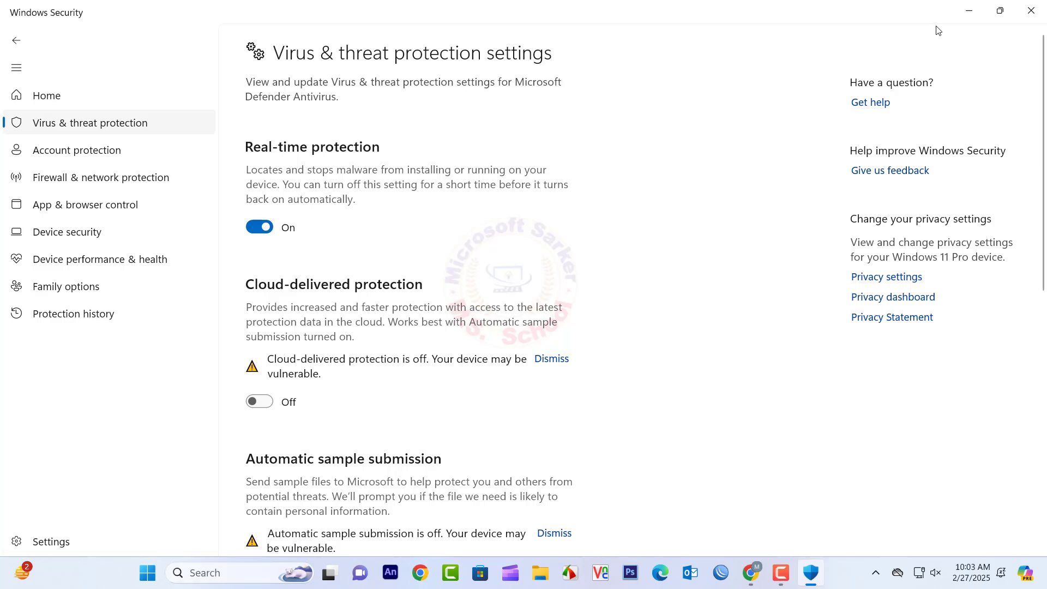
Minimize Windows Security and launch Registry Editor from Start search
click(1031, 11)
text(rege)
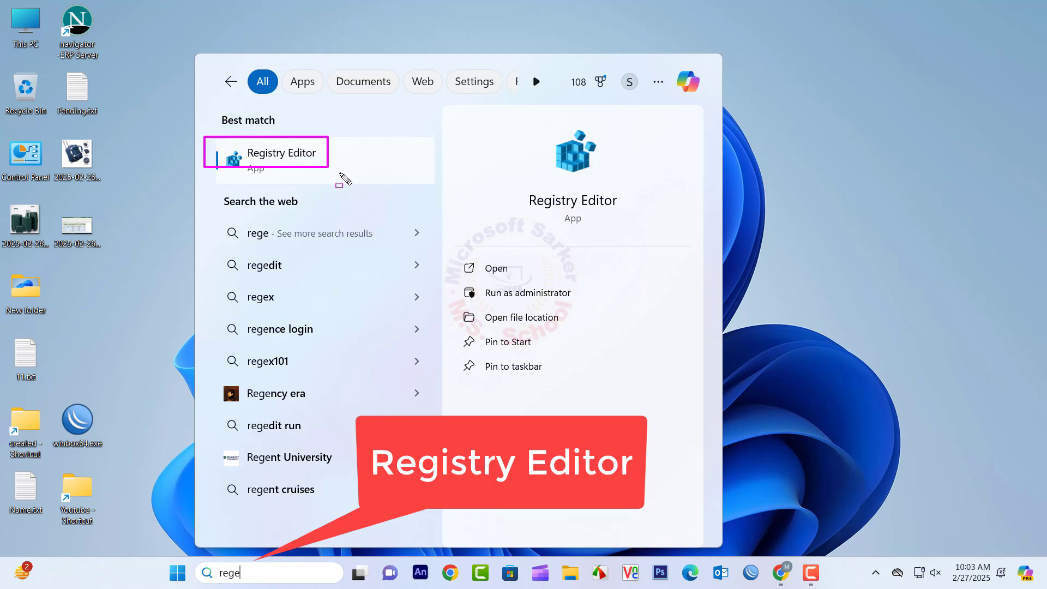
click(282, 153)
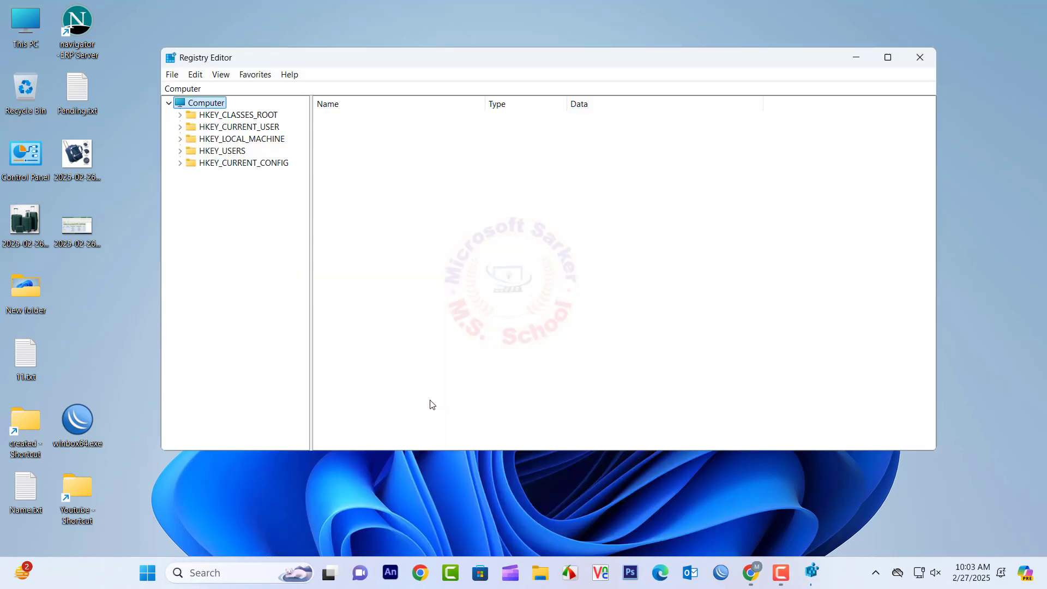
Expand HKEY_LOCAL_MACHINE > SOFTWARE > Policies > Microsoft to reach the Windows Defender key
click(266, 138)
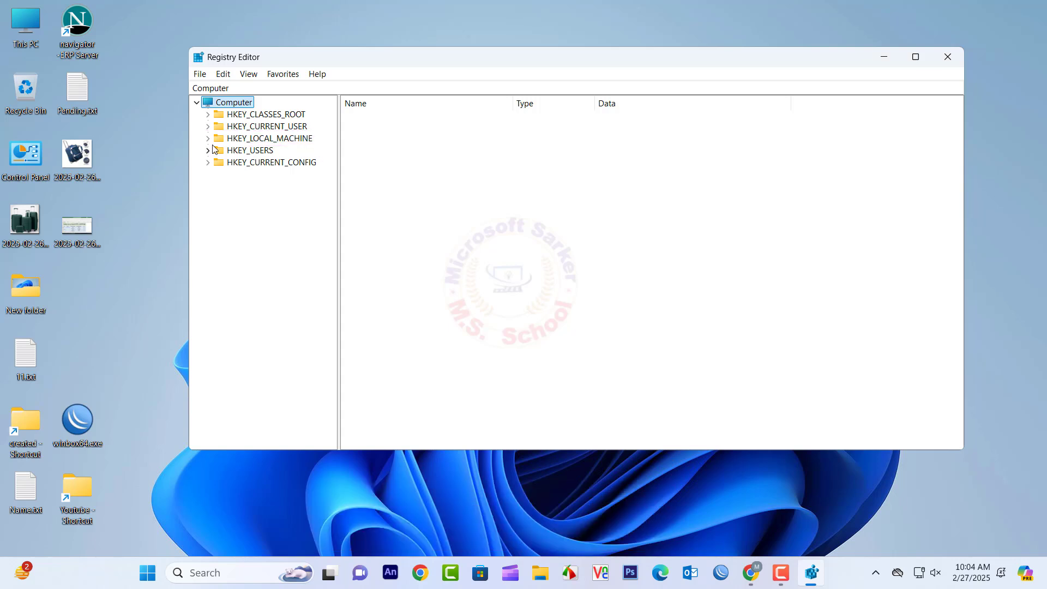
click(208, 139)
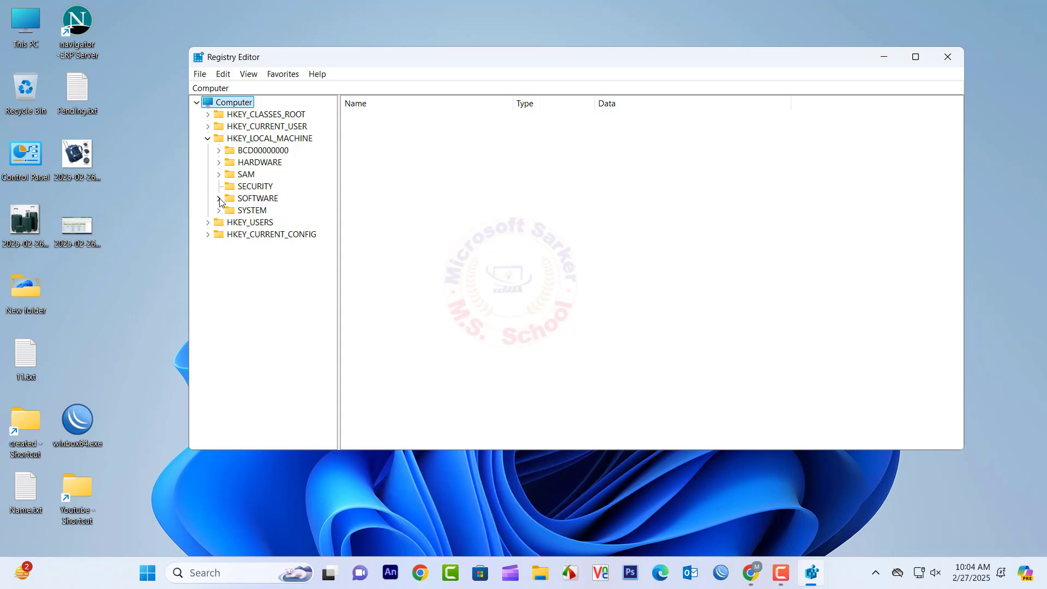
click(218, 198)
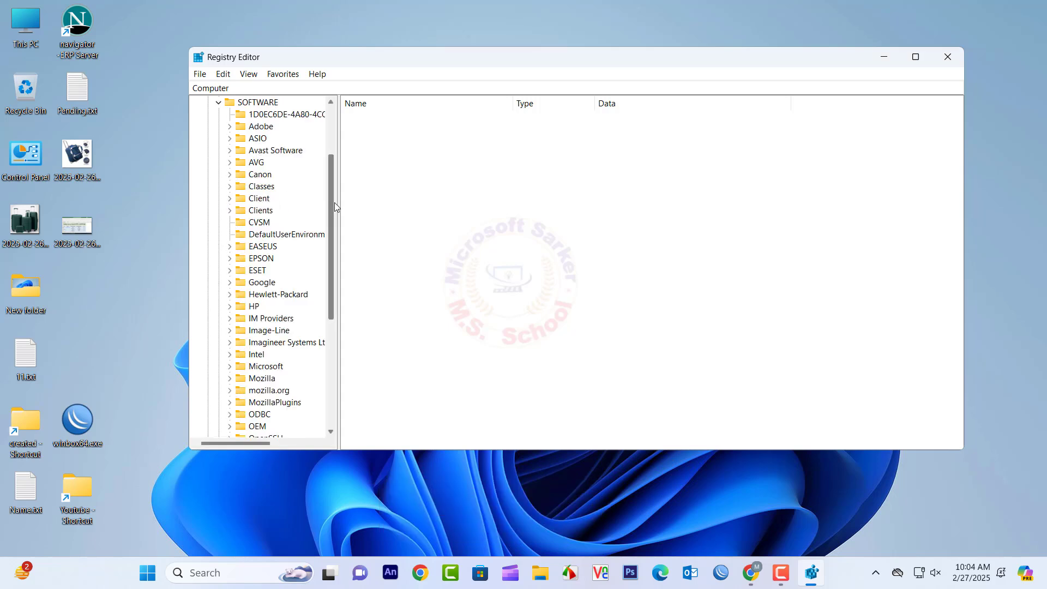
scroll(down, 3)
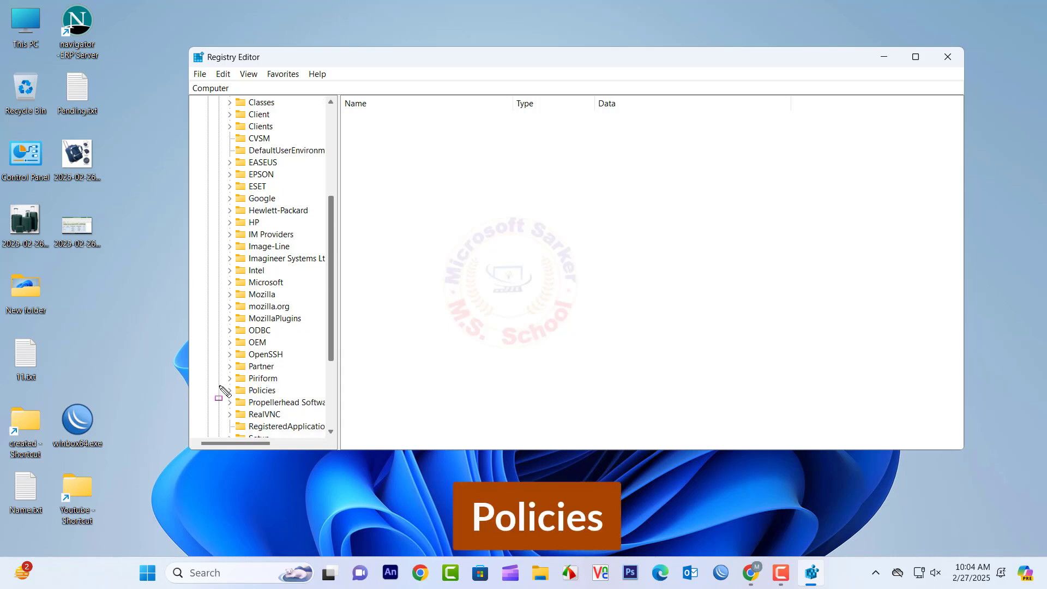
click(264, 390)
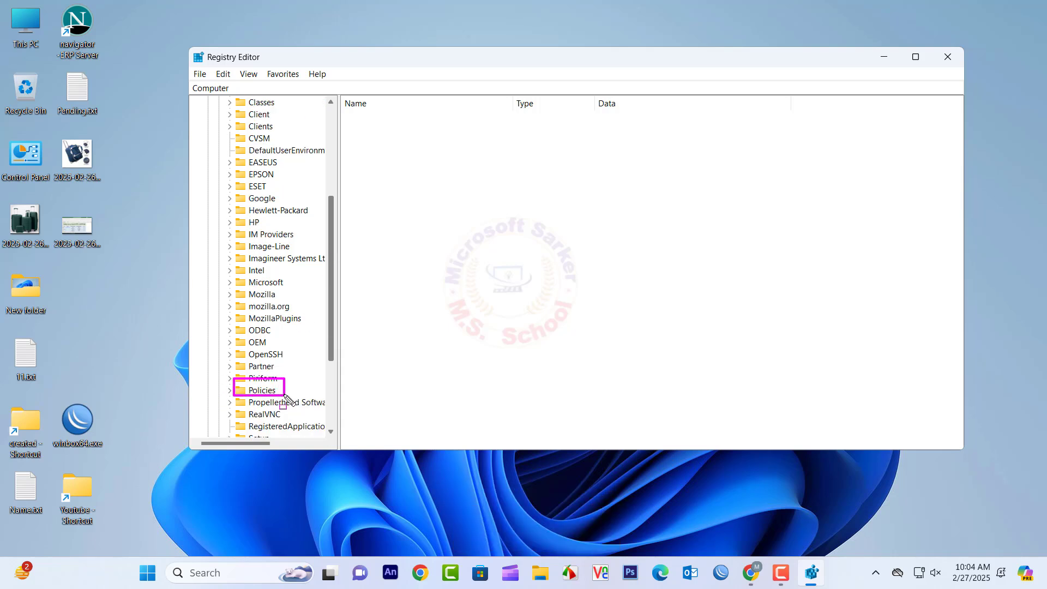
click(230, 390)
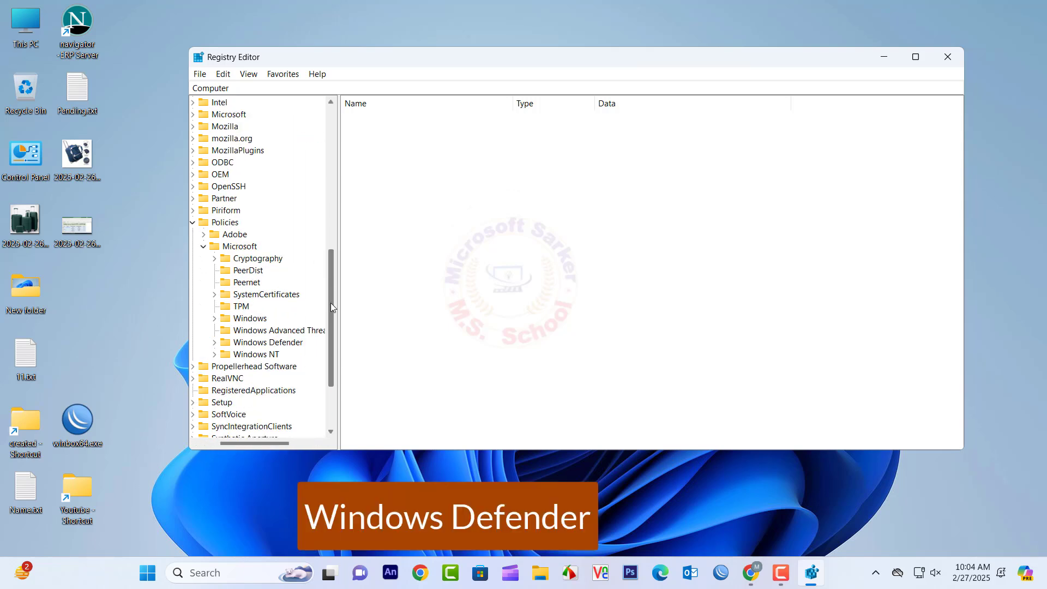
click(266, 342)
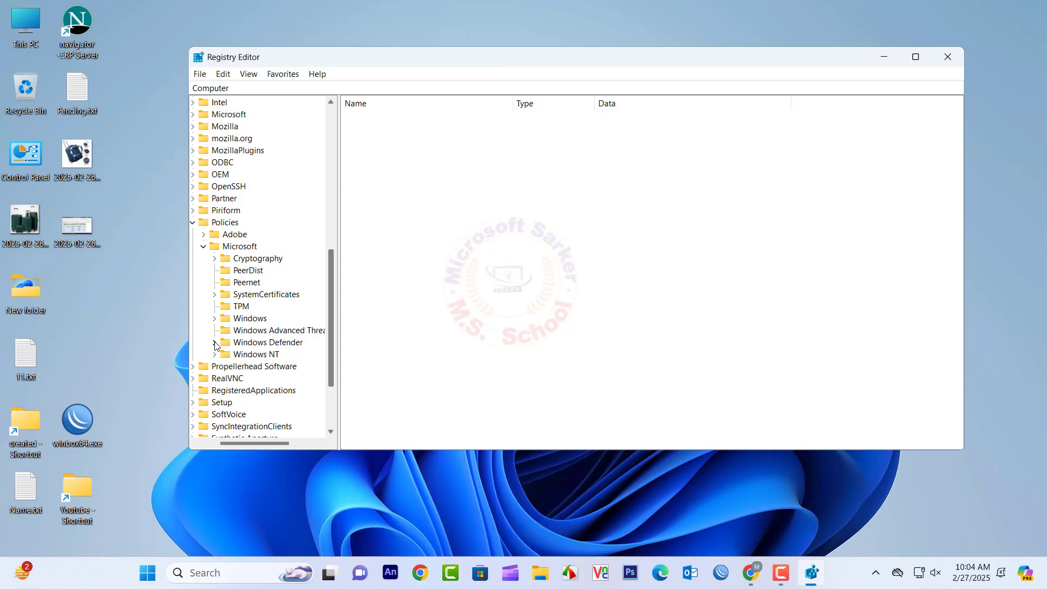
Create a new DWORD (32-bit) value named DisableAntiSpyware under Real-time Protection
right_click(267, 341)
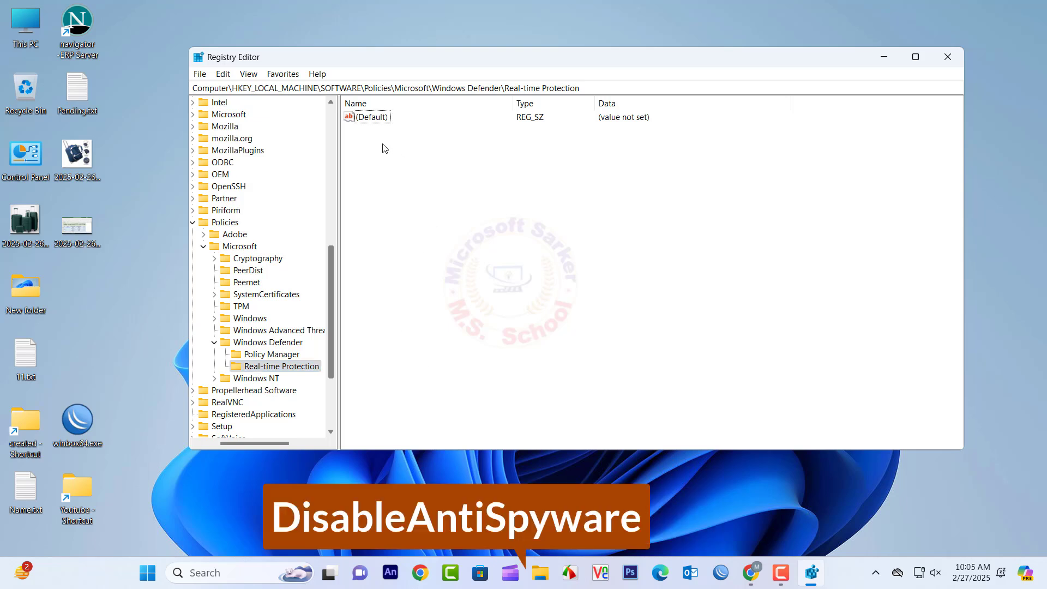
click(525, 200)
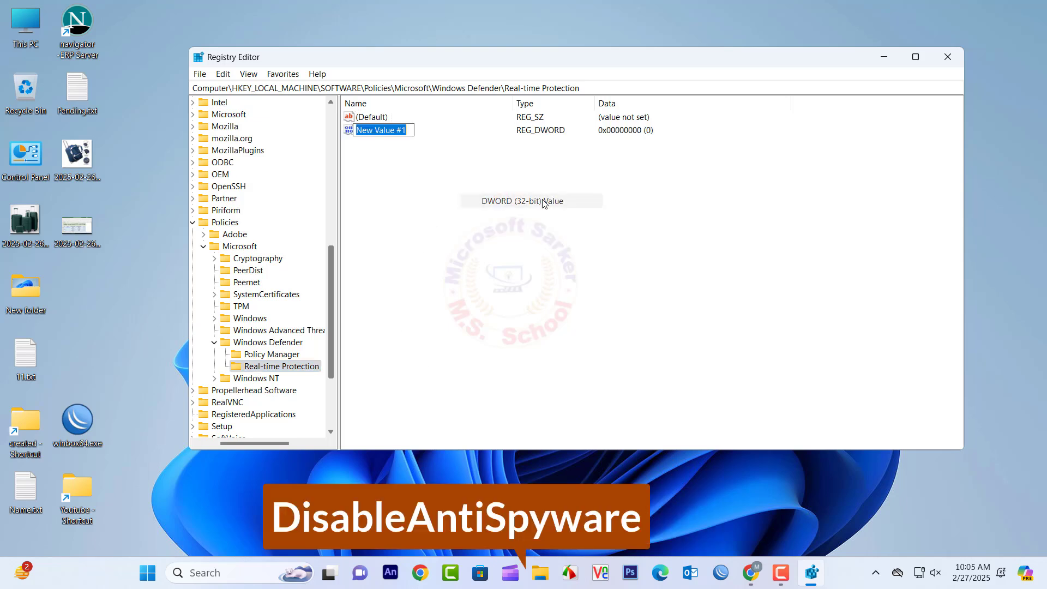
text(DisableAntiSpywa)
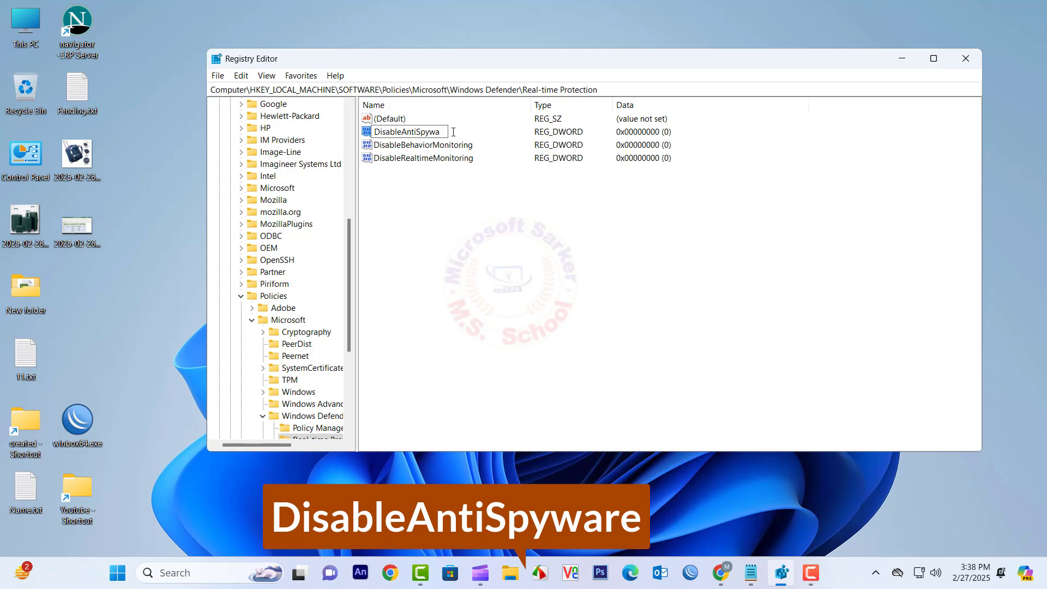
Set DisableAntiSpyware value data to 1, then reopen Windows Security from Start search
double_click(408, 132)
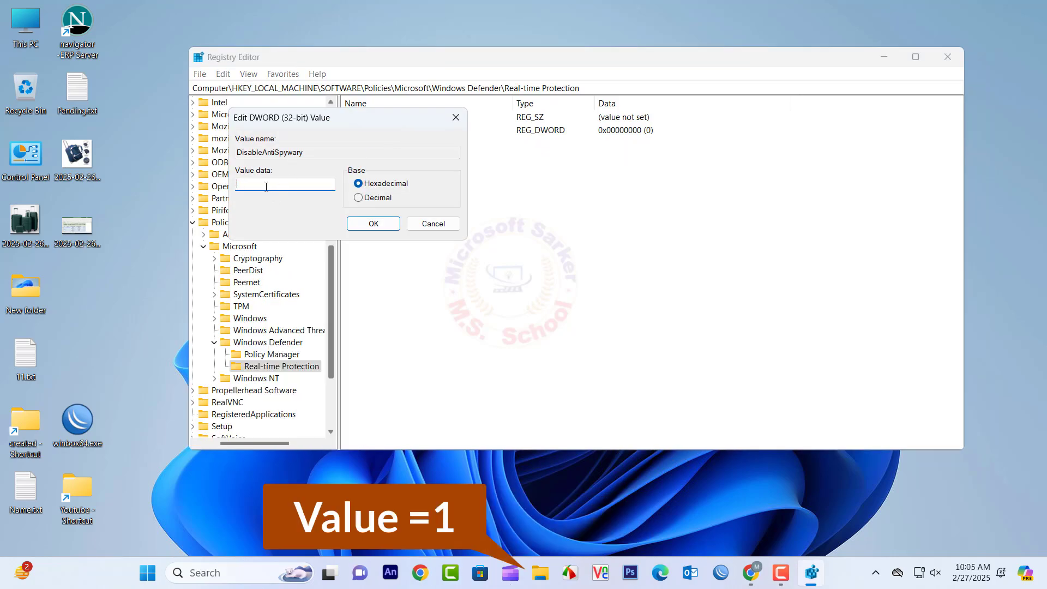
click(373, 222)
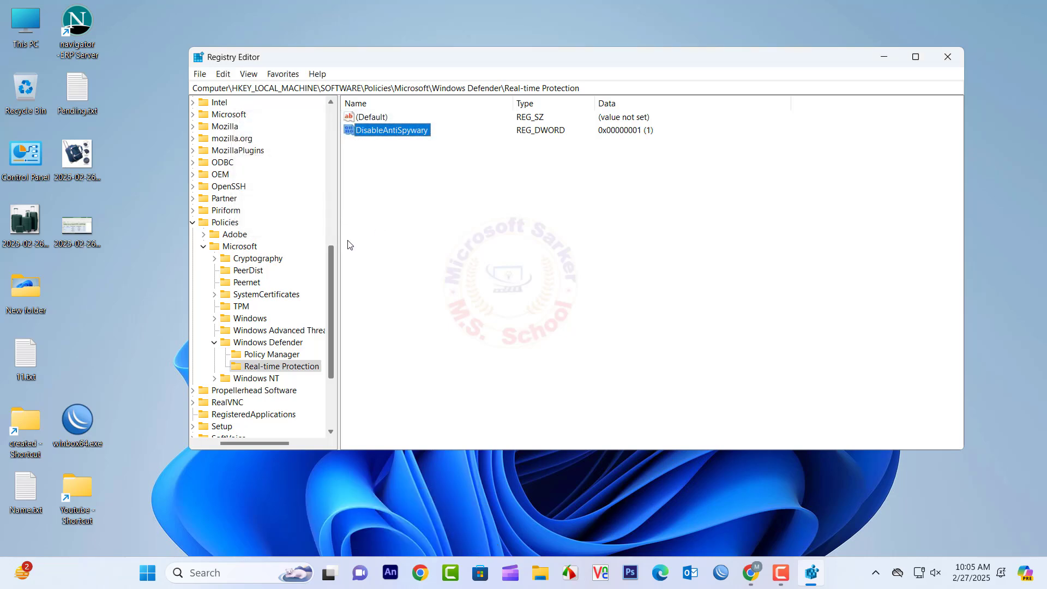
click(947, 56)
text(wind)
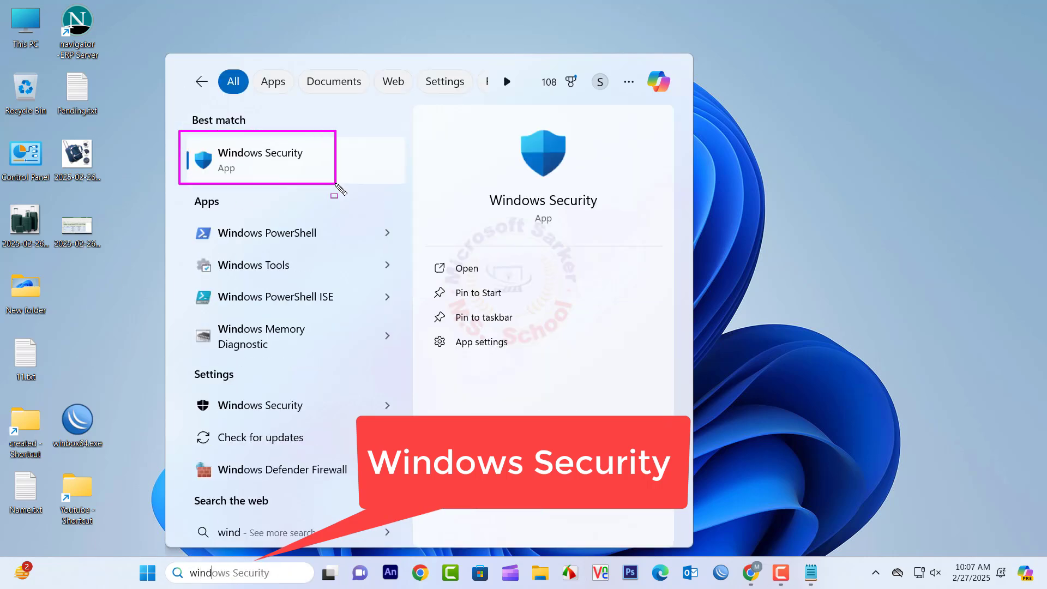
click(257, 157)
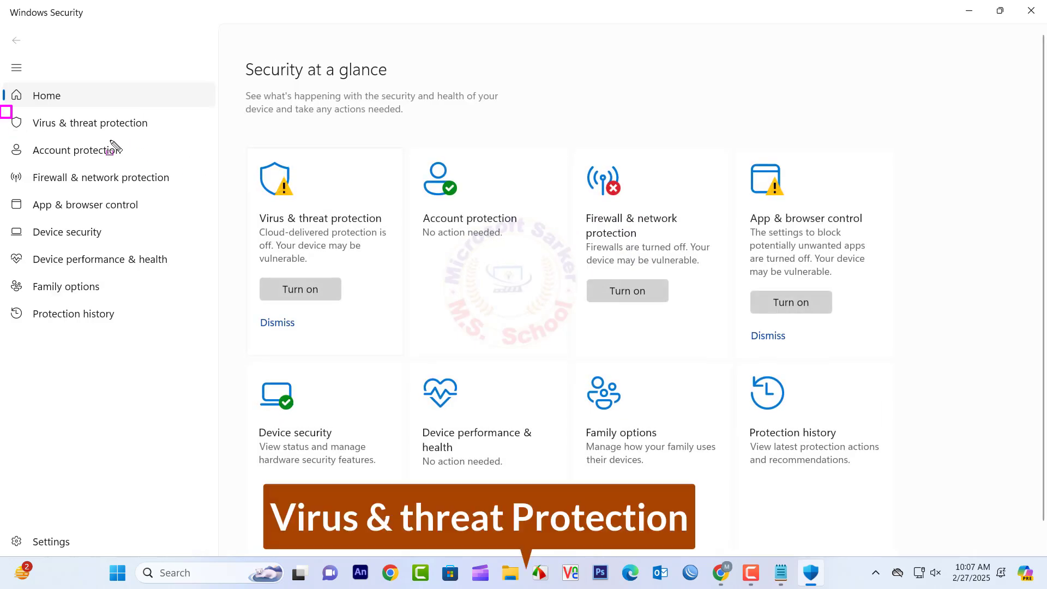
Check Virus & threat protection settings where Real-time protection still shows On, then return to search
click(89, 124)
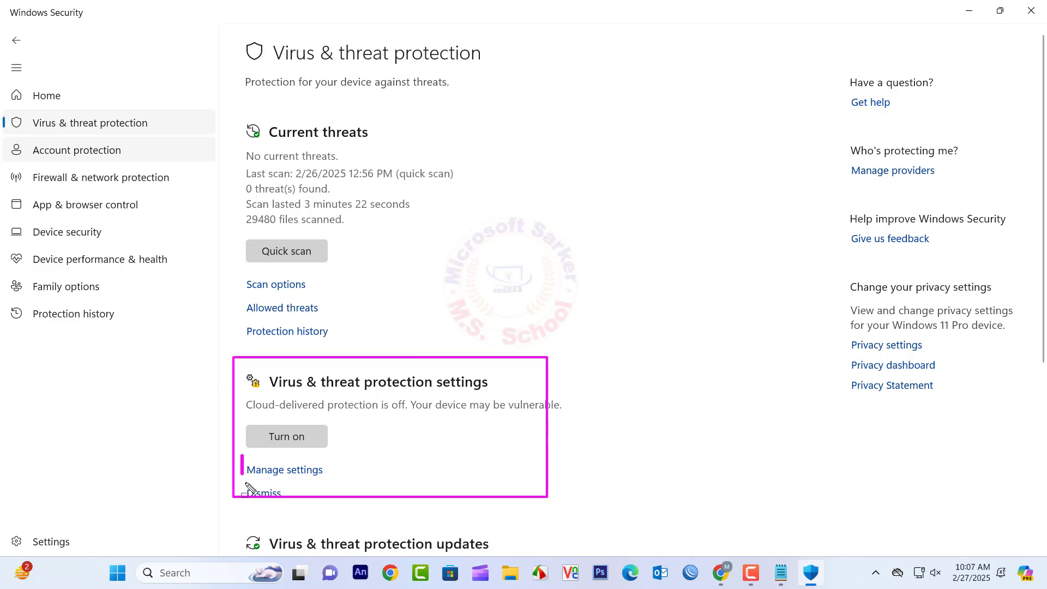
click(284, 469)
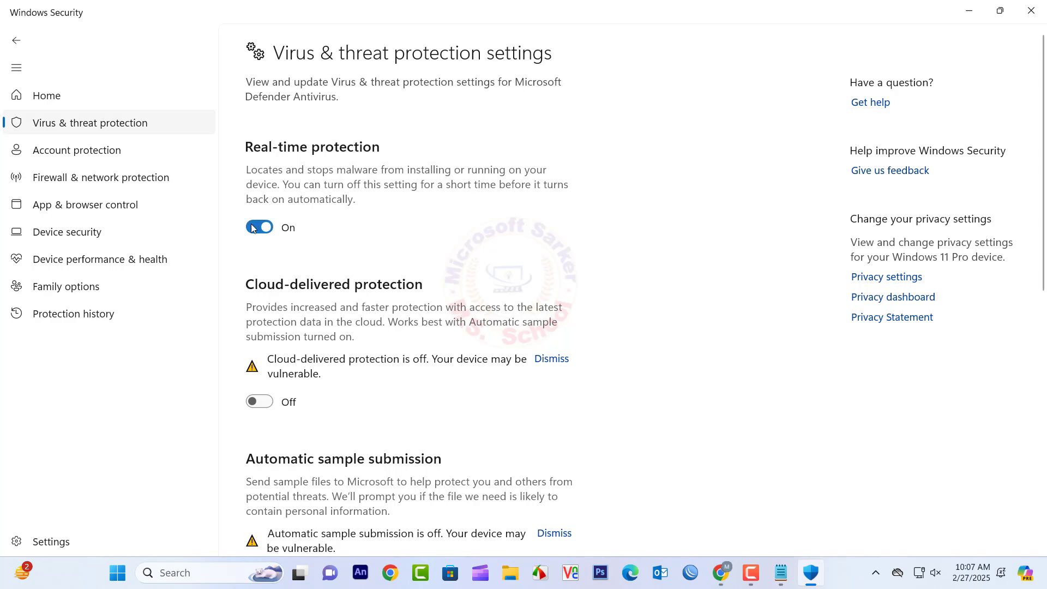
click(260, 227)
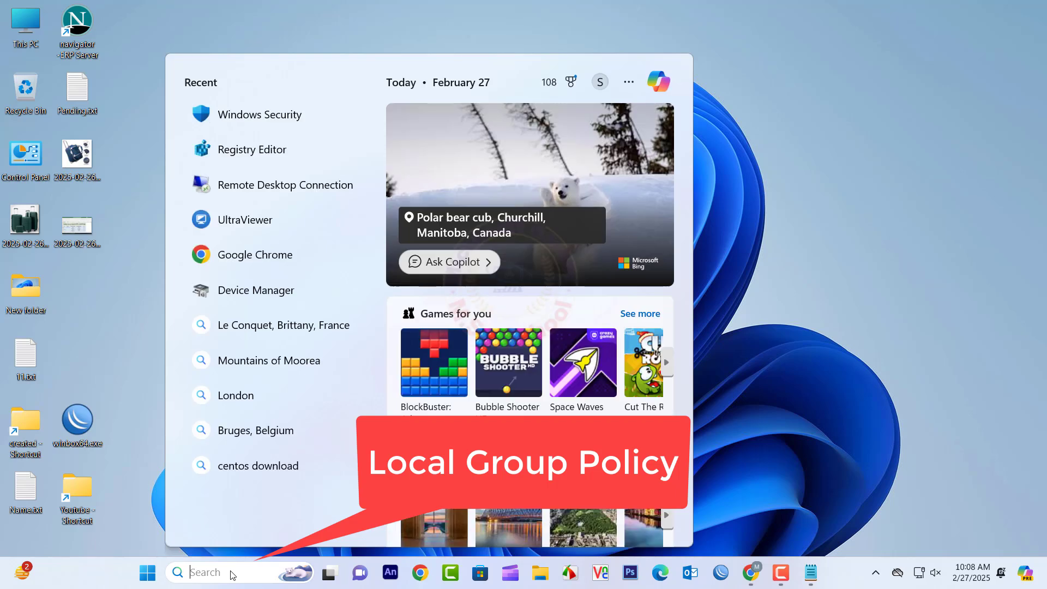
Search 'local gr' and launch the Edit group policy tool
text(local Security Policy)
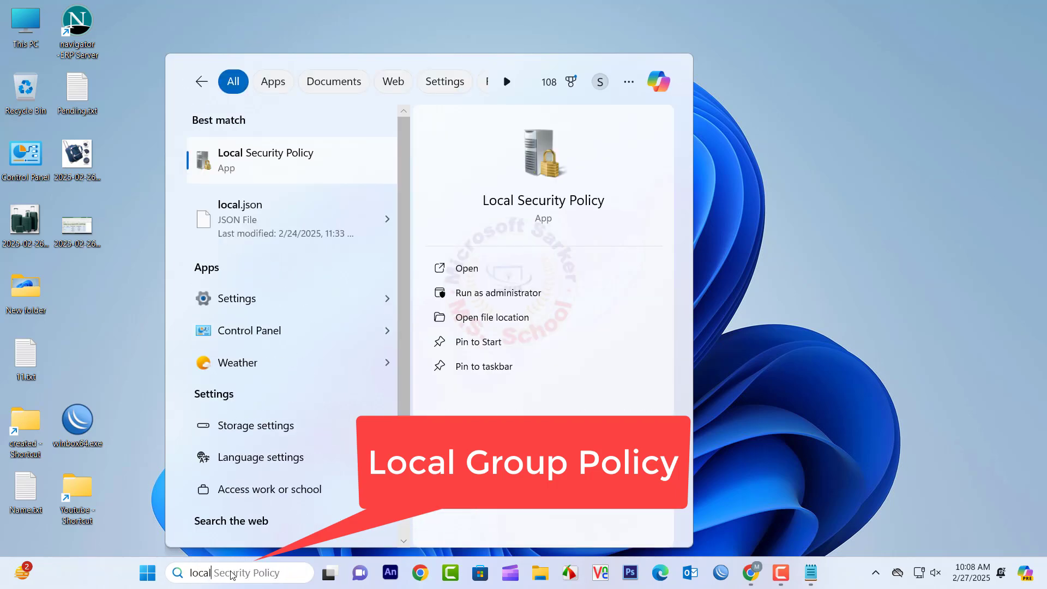
text(local gr)
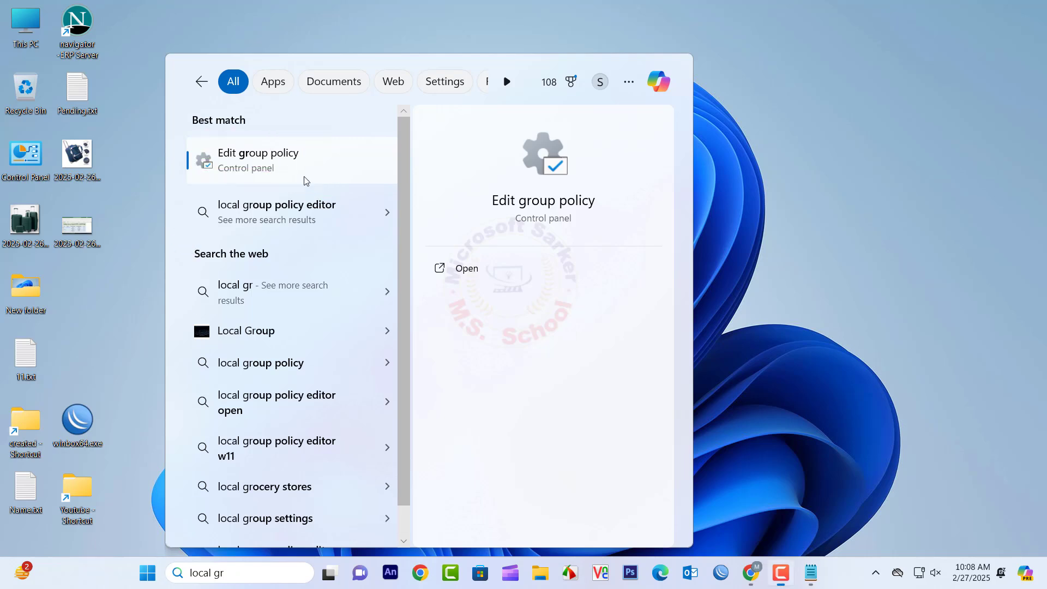
click(258, 159)
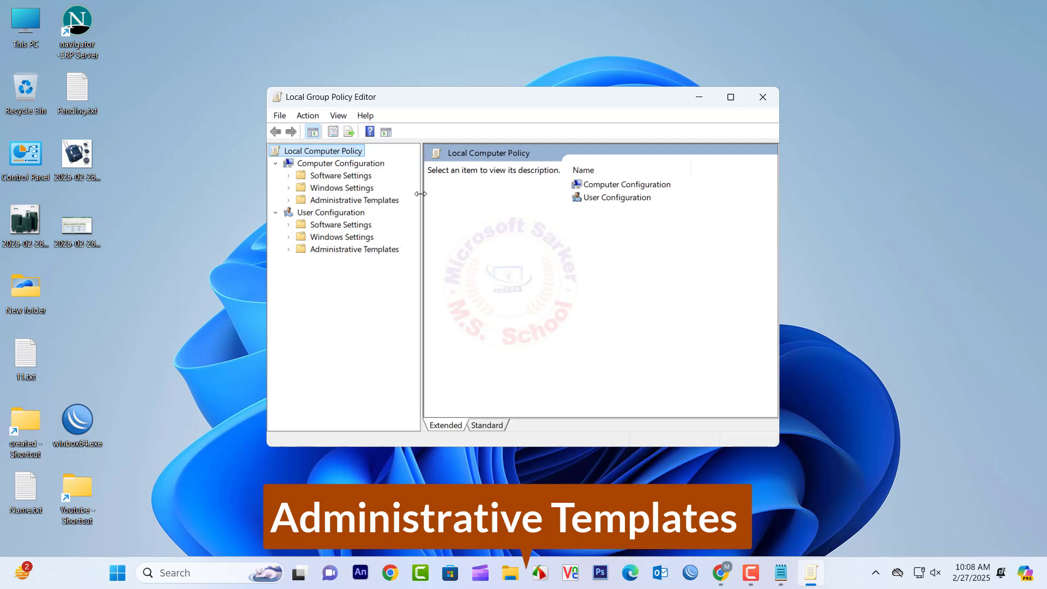
Expand Computer Configuration > Administrative Templates > Windows Components > Microsoft Defender Antivirus
click(354, 200)
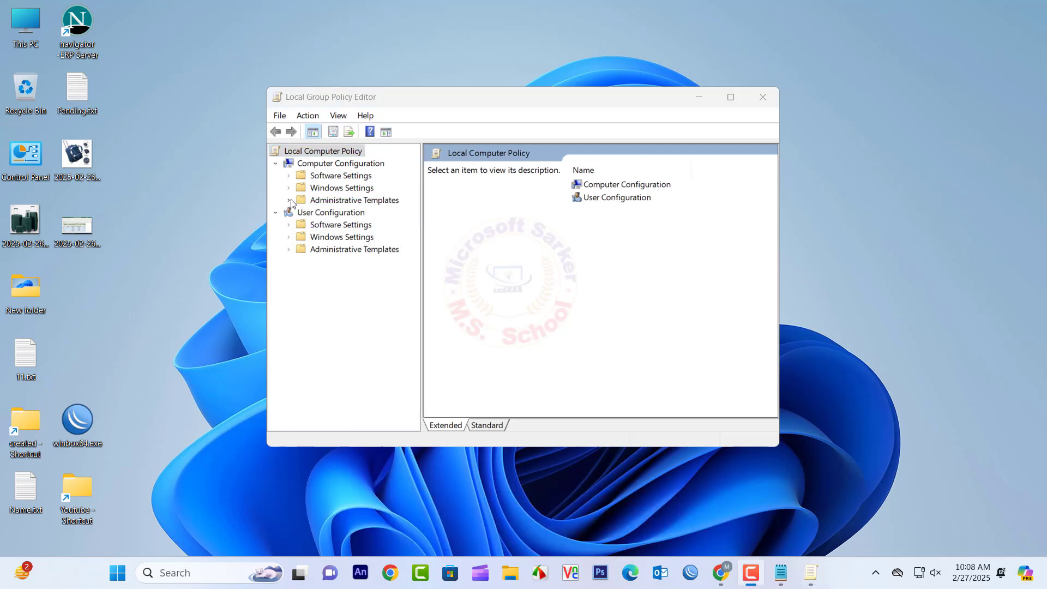
click(288, 200)
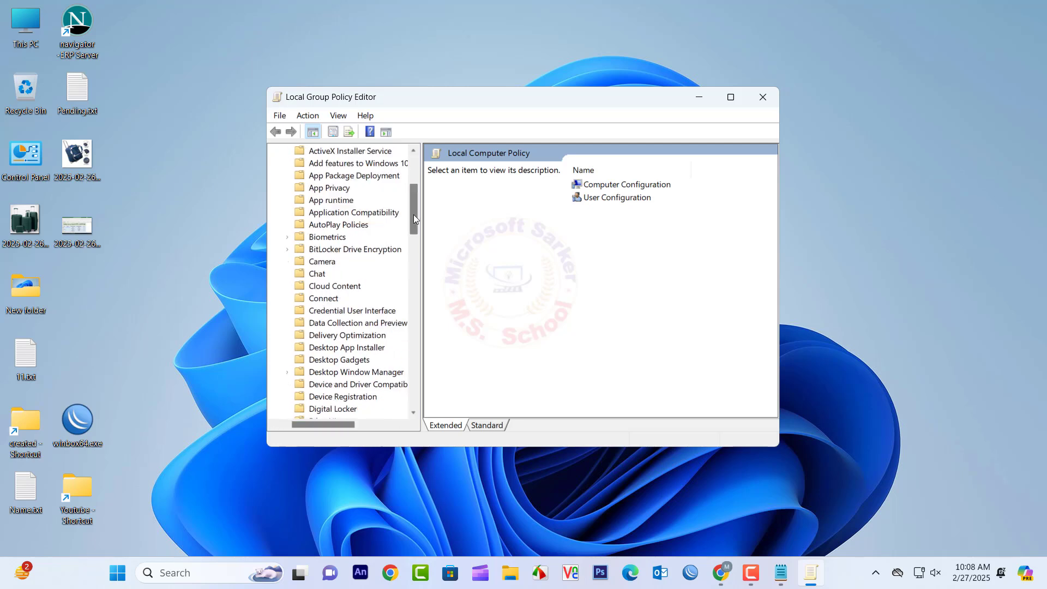
scroll(down, 3)
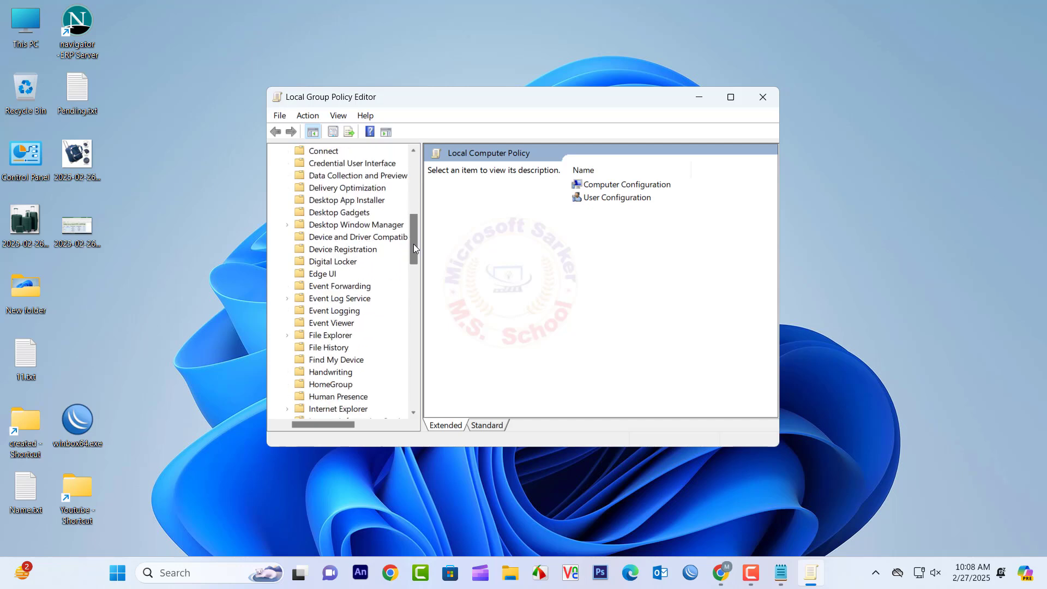
scroll(down, 3)
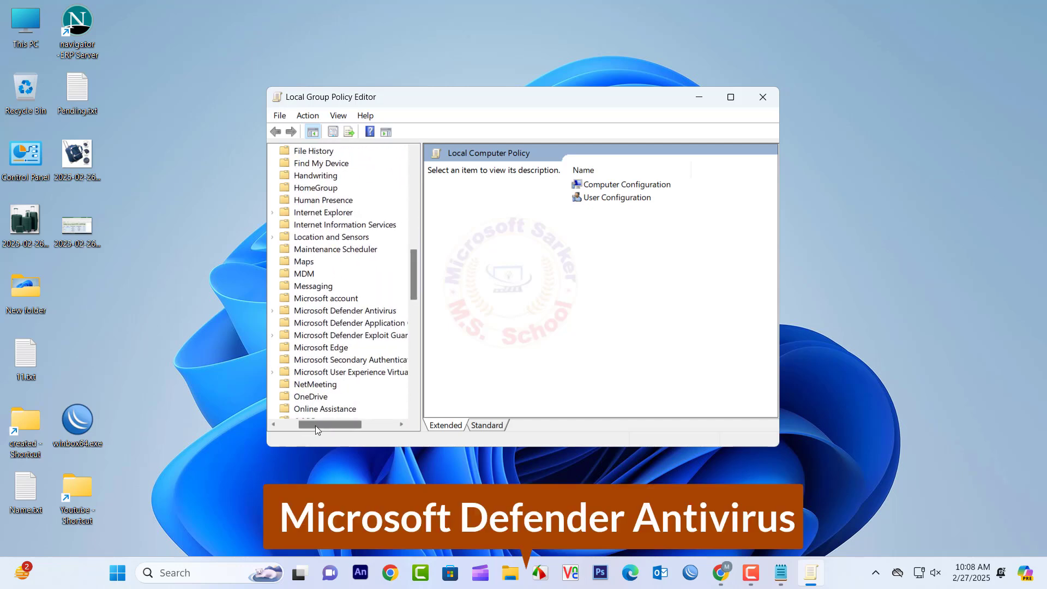
click(346, 310)
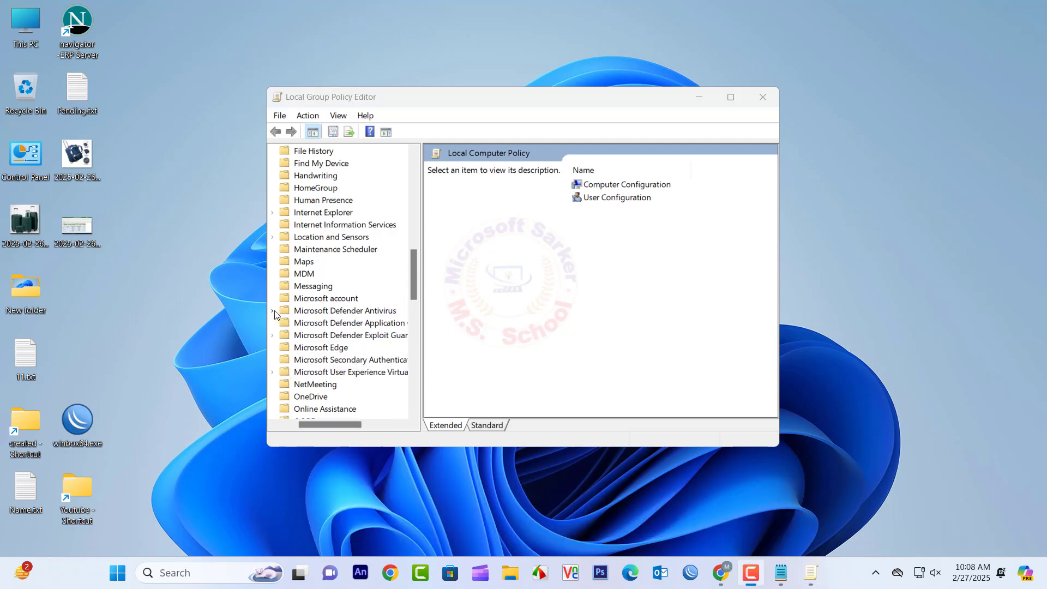
click(272, 310)
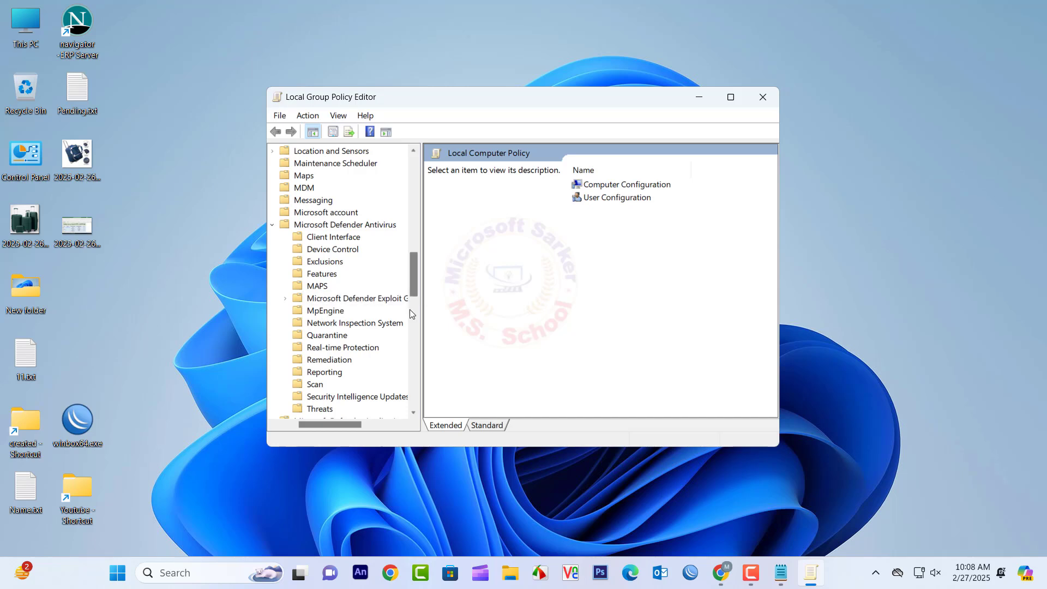
click(342, 346)
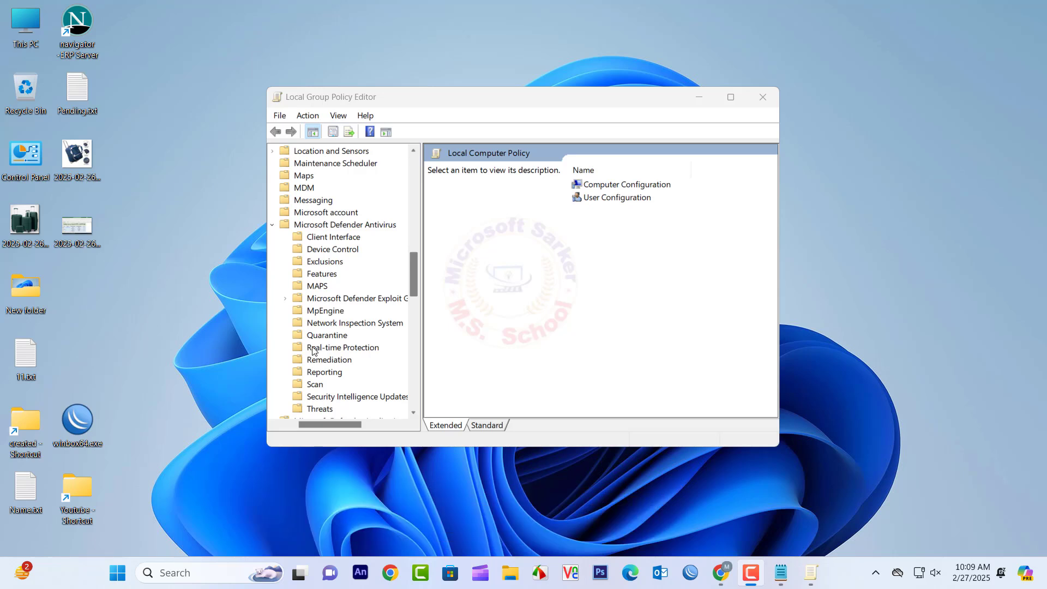
Set the Turn off real-time protection policy to Enabled
click(342, 347)
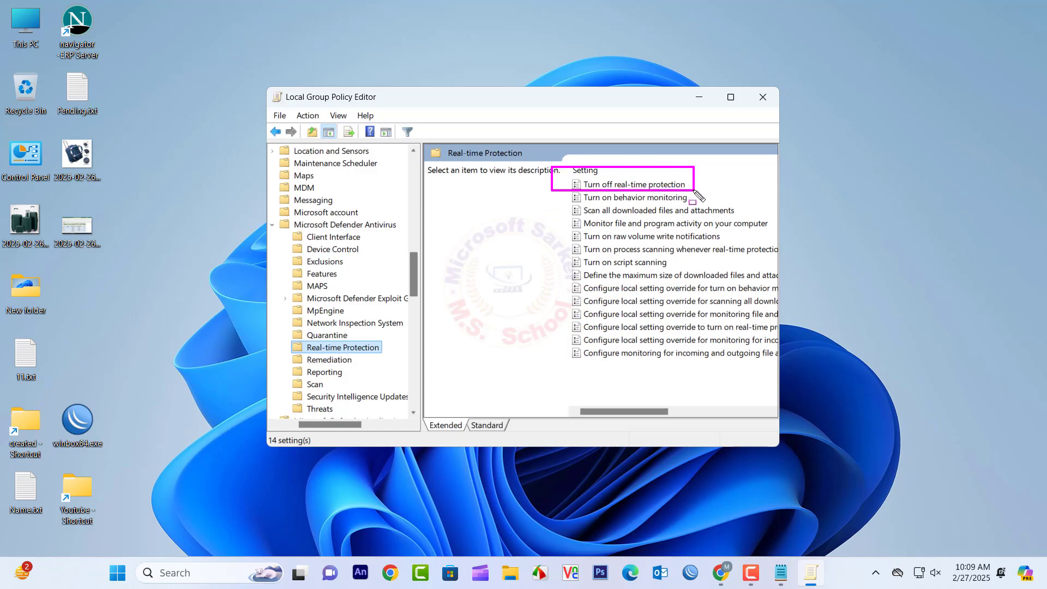
click(632, 184)
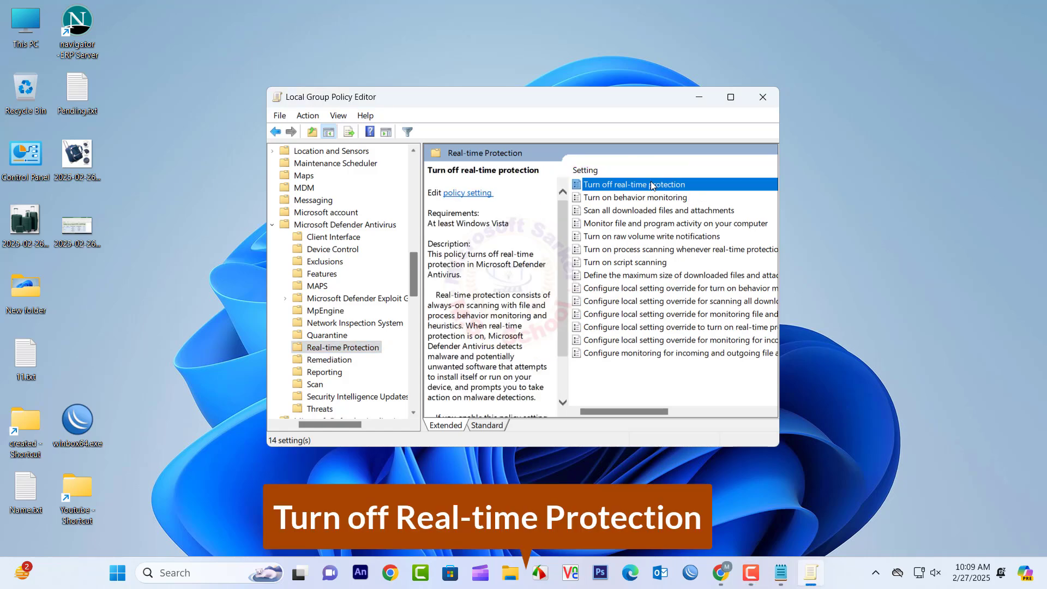
double_click(633, 184)
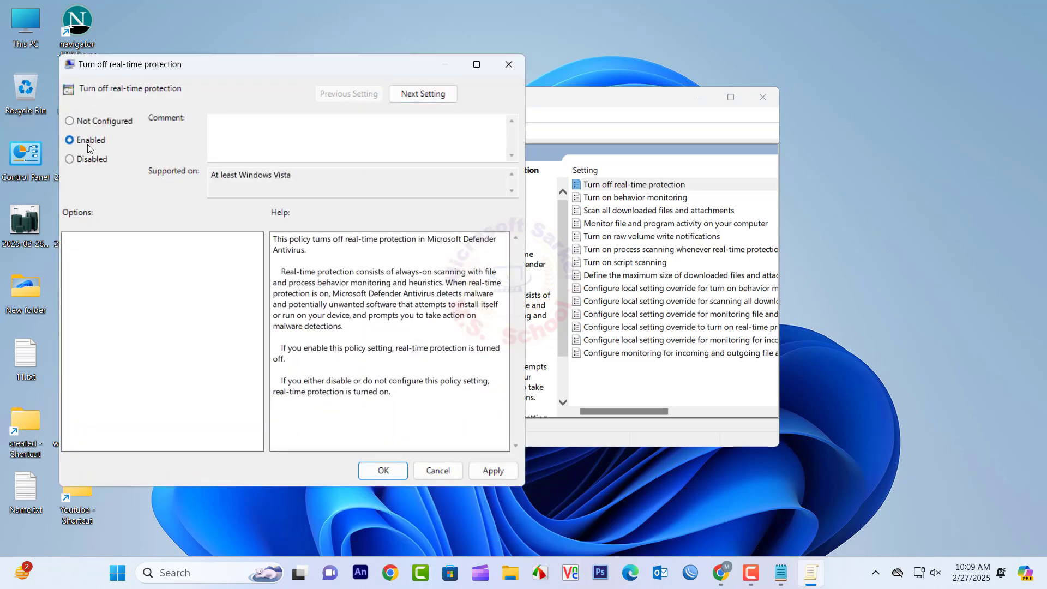
click(383, 470)
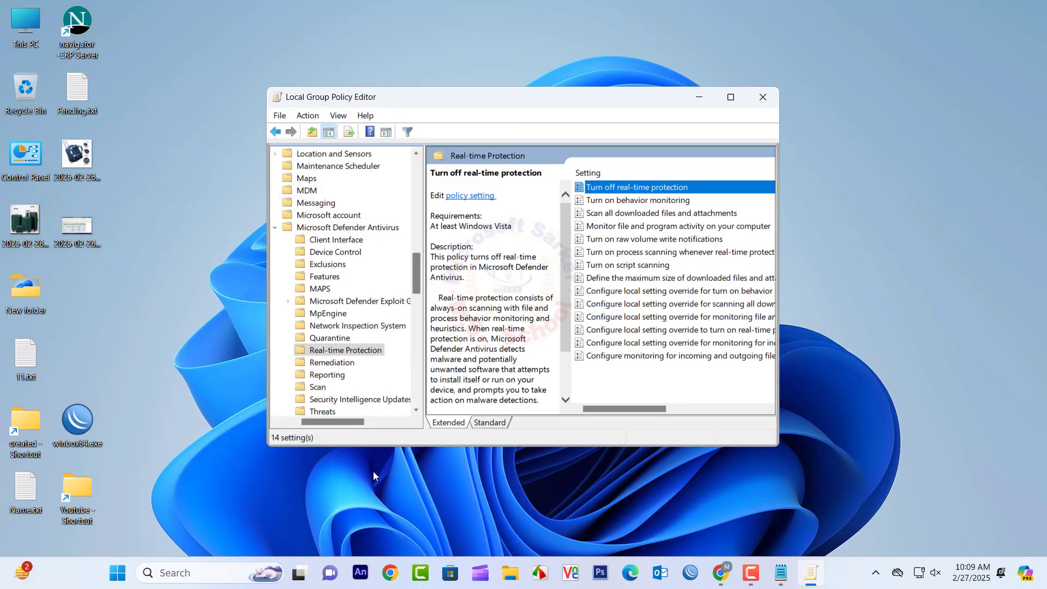
Confirm the Turn on behavior monitoring policy as Enabled and close the editor
click(635, 200)
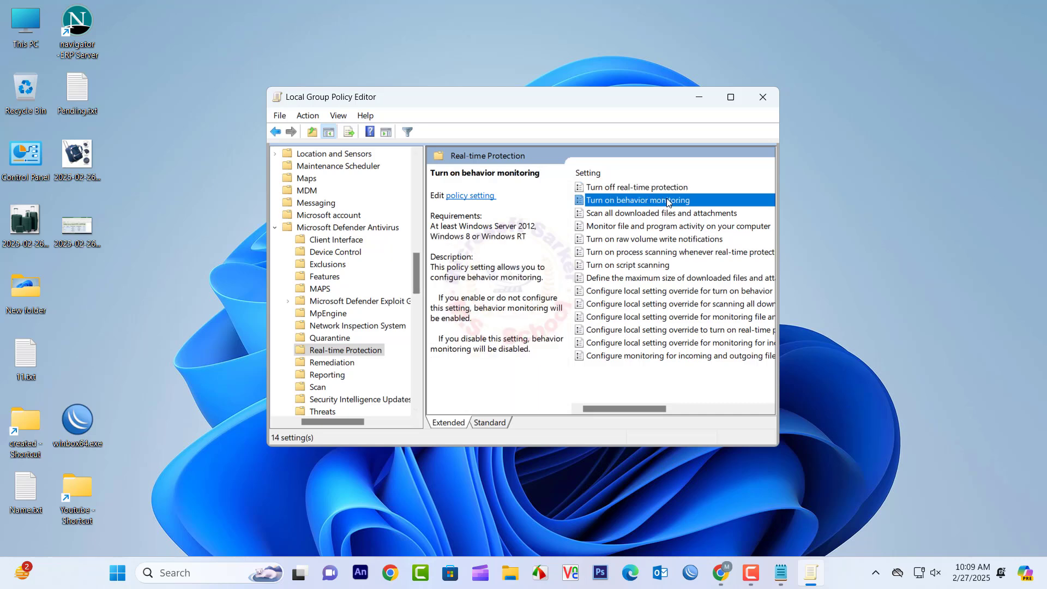
double_click(636, 200)
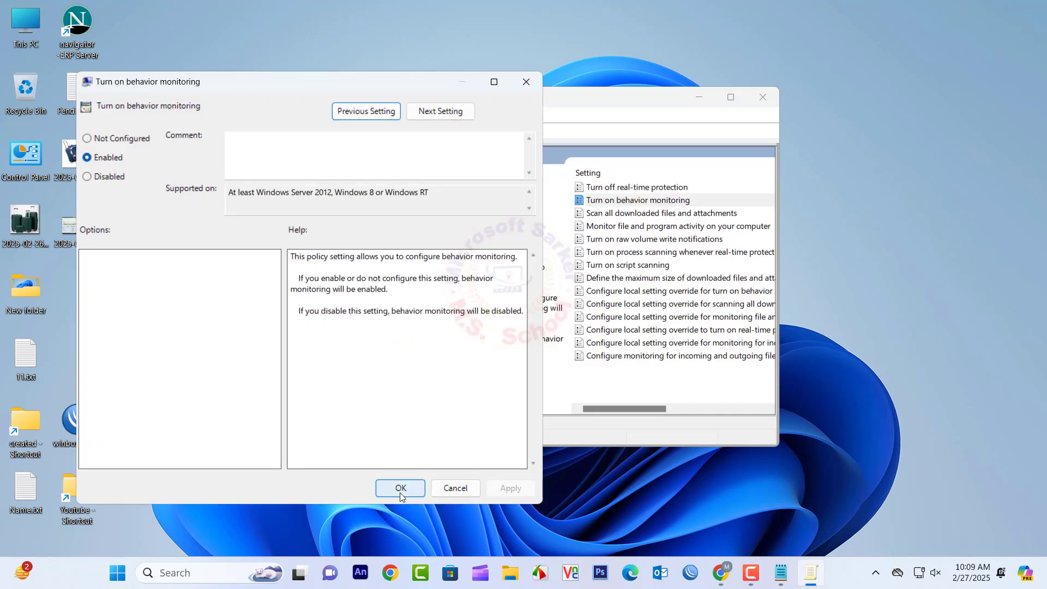
click(401, 487)
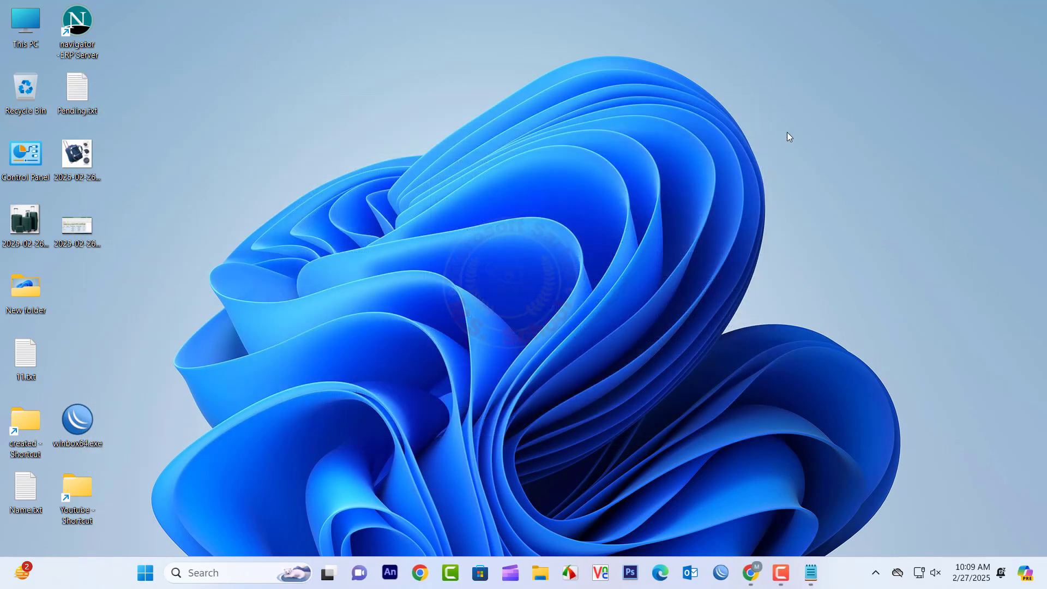
Choose Restart from the Start menu power options
click(145, 572)
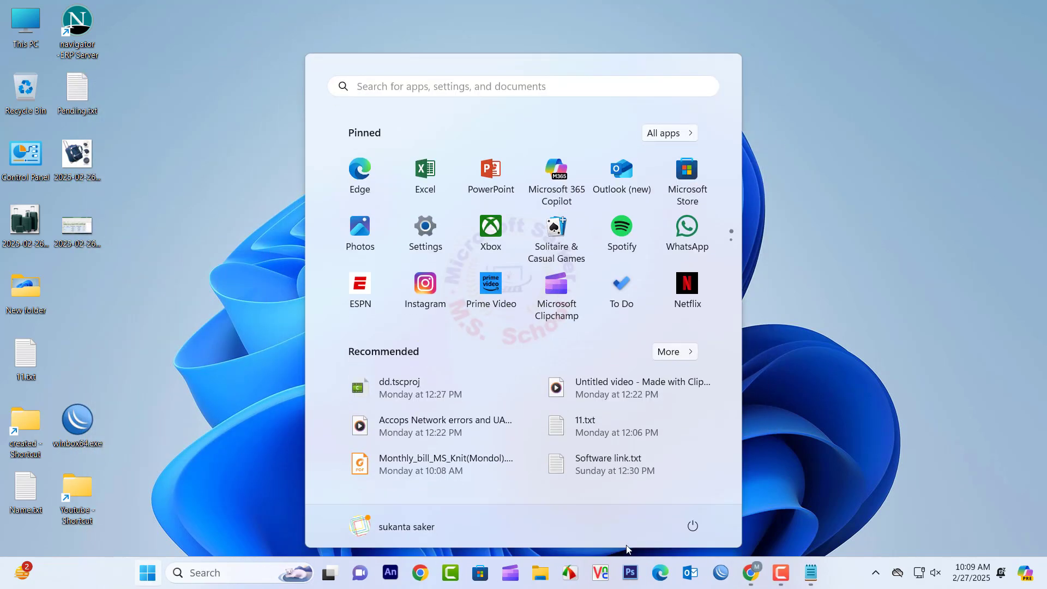
click(693, 526)
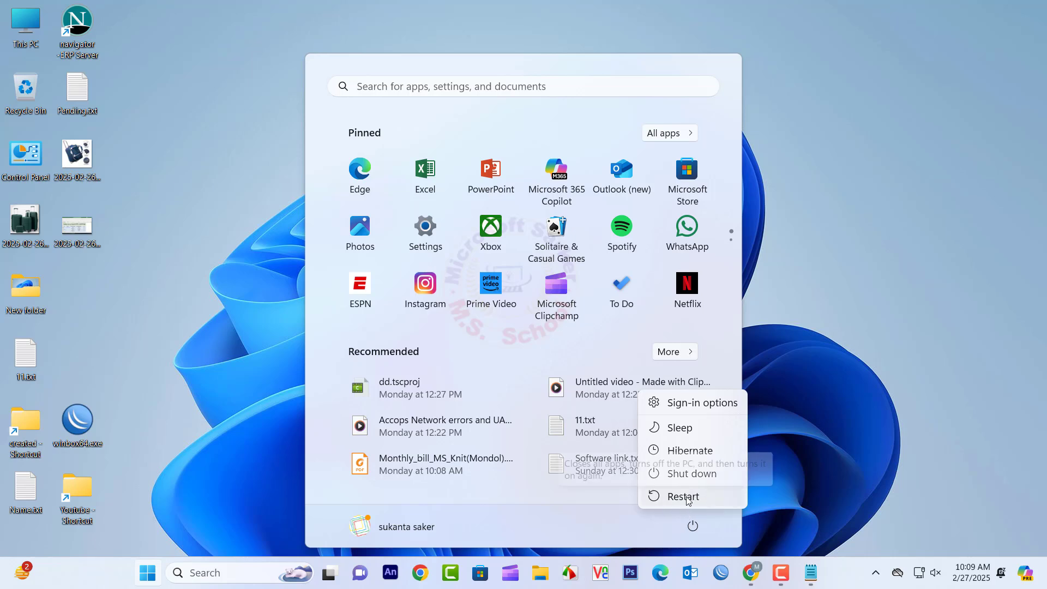